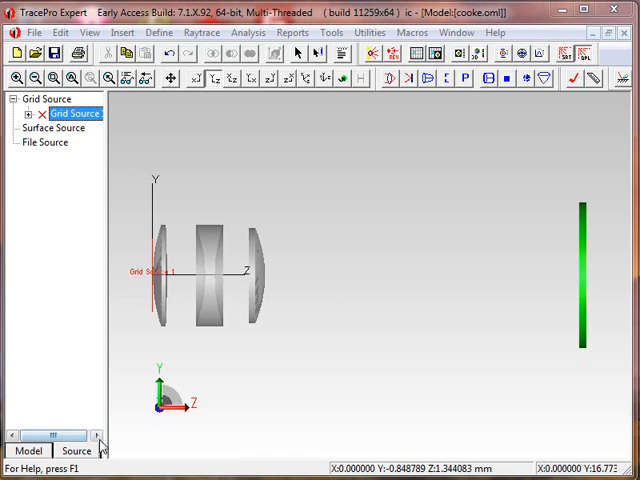
mouse_move(43, 418)
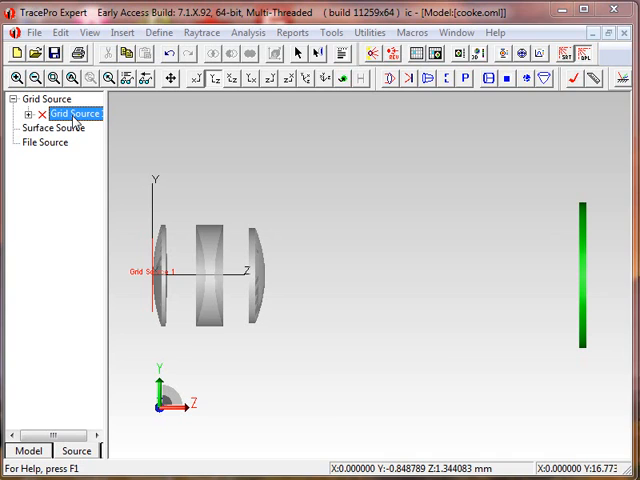
Step: Review Grid Source 1's settings: uniform beam, unpolarized, 0.5461 µm with 271 rays
double_click(72, 113)
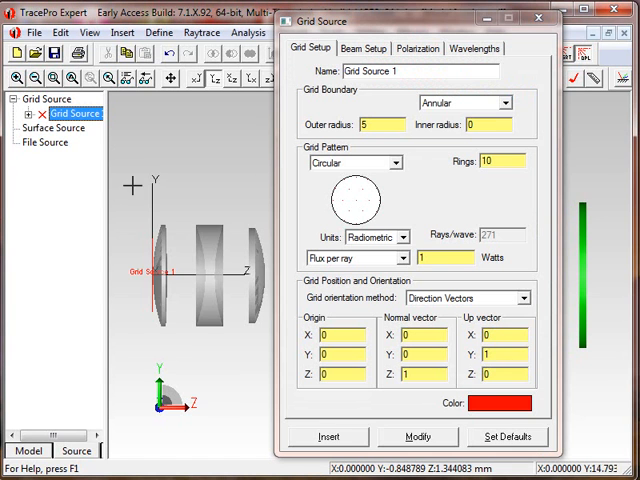
mouse_move(152, 325)
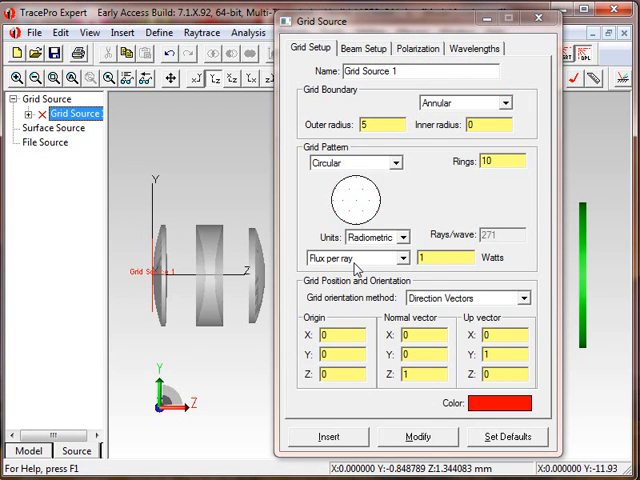
mouse_move(536, 366)
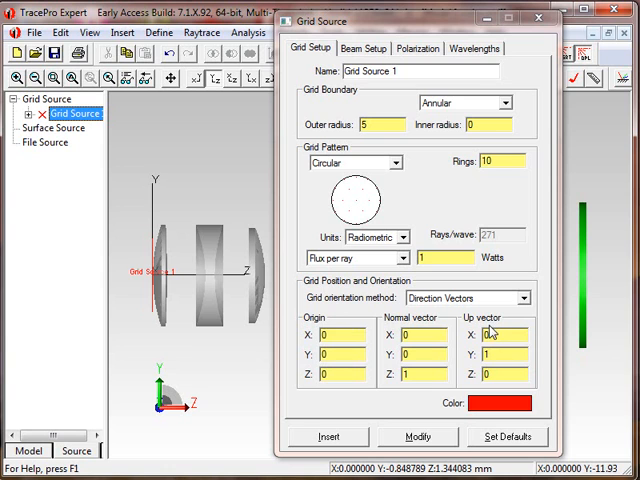
left_click(364, 48)
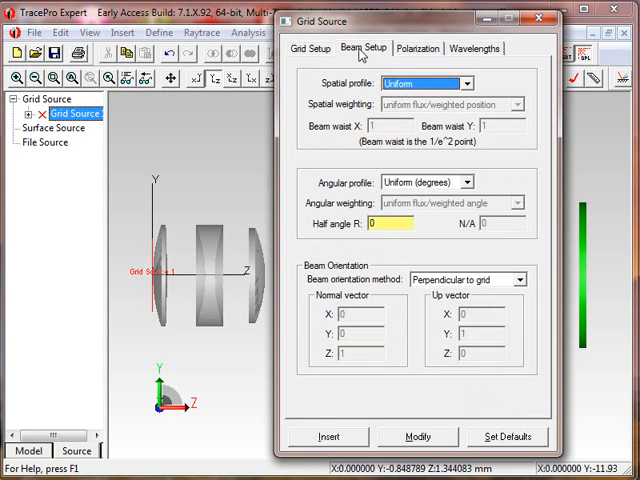
left_click(418, 48)
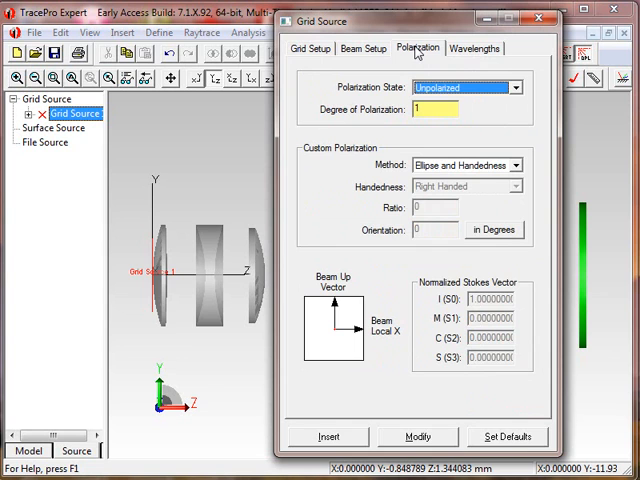
mouse_move(473, 52)
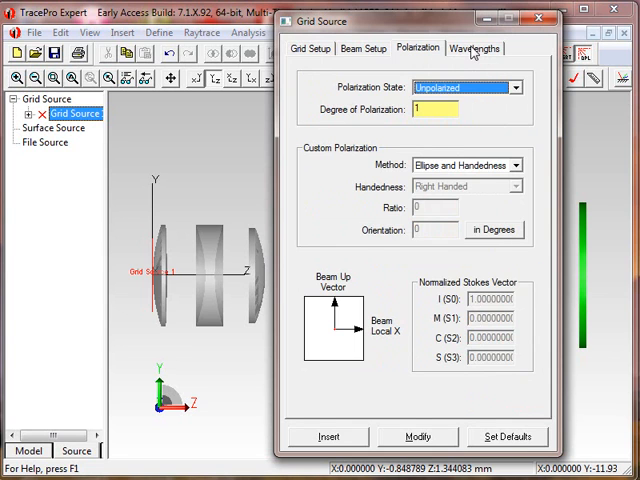
left_click(474, 47)
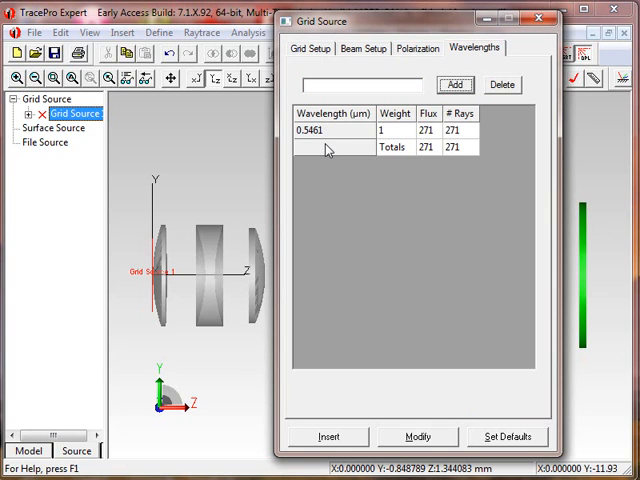
mouse_move(350, 435)
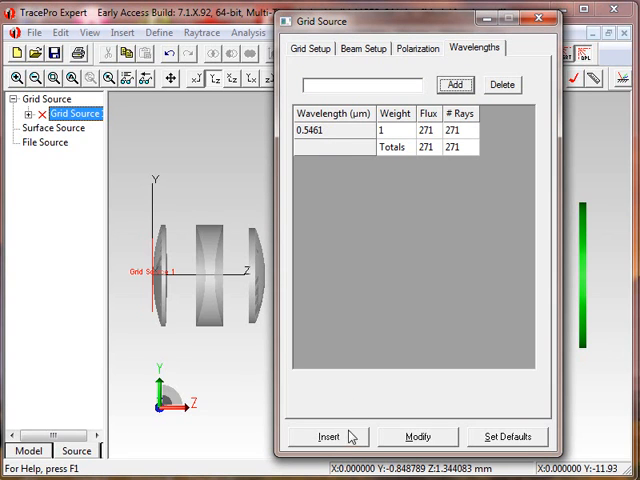
mouse_move(401, 440)
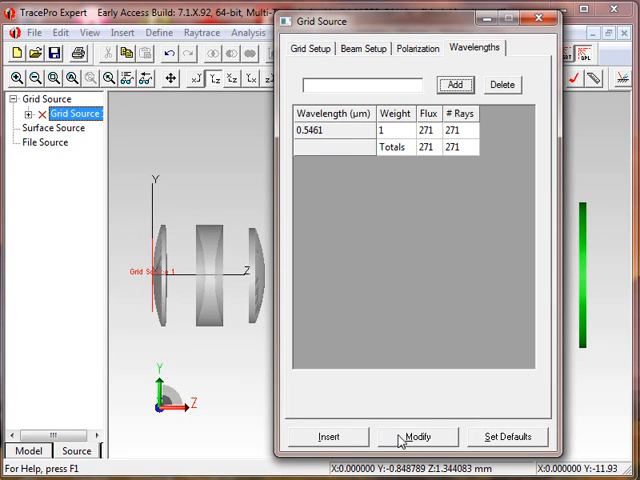
mouse_move(290, 8)
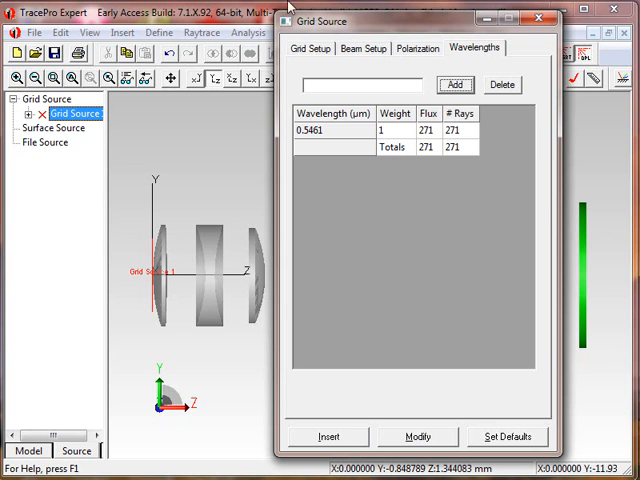
Step: Set Grid Source 1's outer radius to 3 and origin Z to -1, and apply
left_click(311, 48)
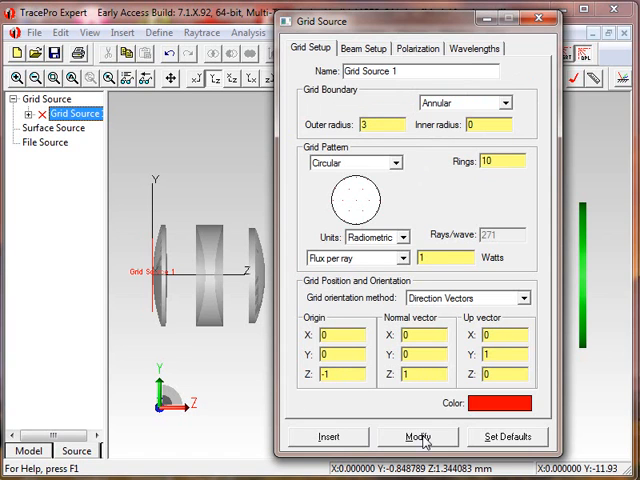
left_click(417, 437)
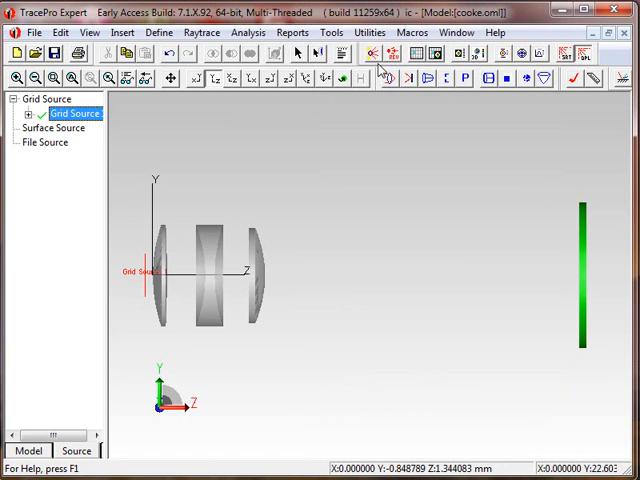
Step: Trace Grid Source 1's rays through the triplet to the detector, then disable the source
left_click(371, 54)
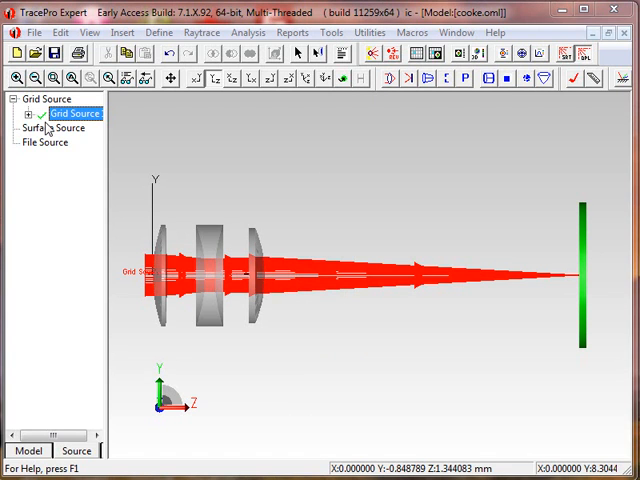
double_click(75, 113)
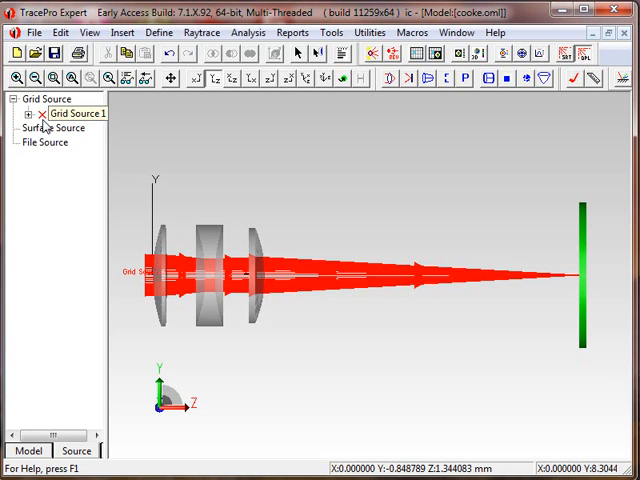
Step: Expand Lens3 in the model tree and select its Surface 0
left_click(52, 128)
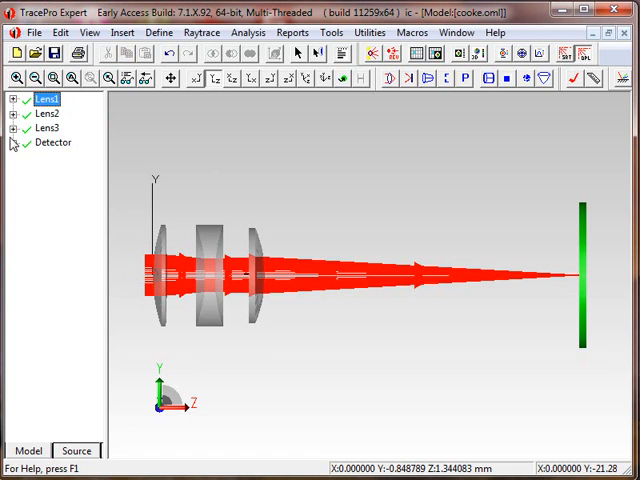
left_click(13, 128)
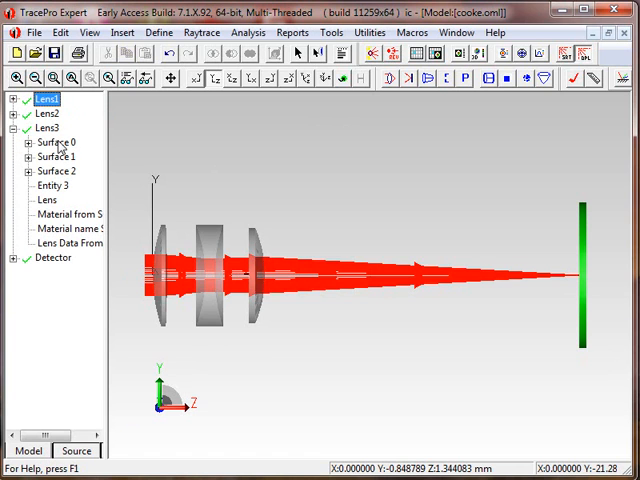
left_click(56, 142)
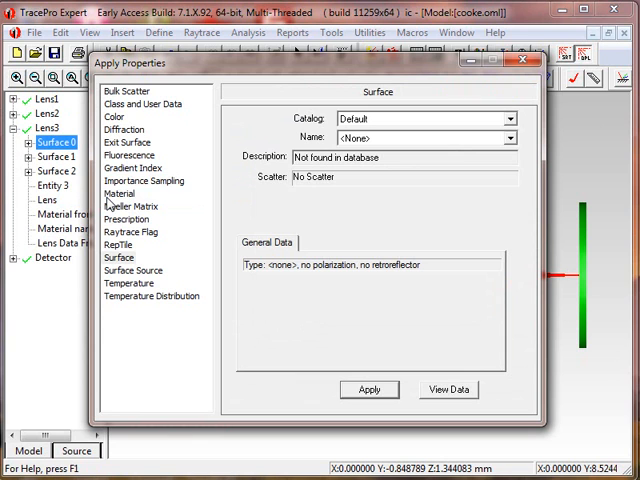
Step: Set Lens3 Surface 0's surface source emission type to Source Property
left_click(132, 271)
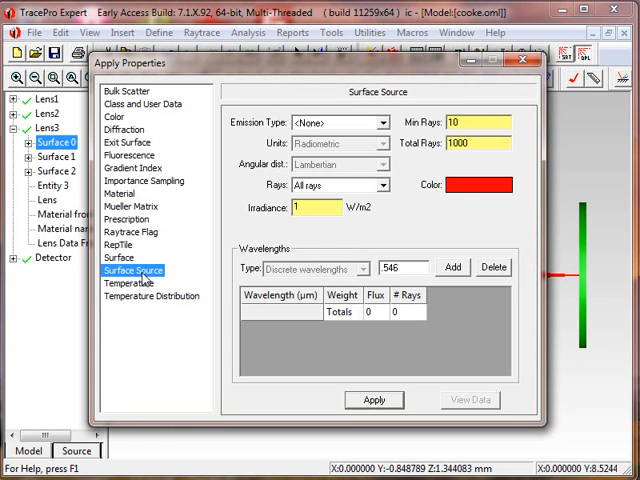
left_click(385, 123)
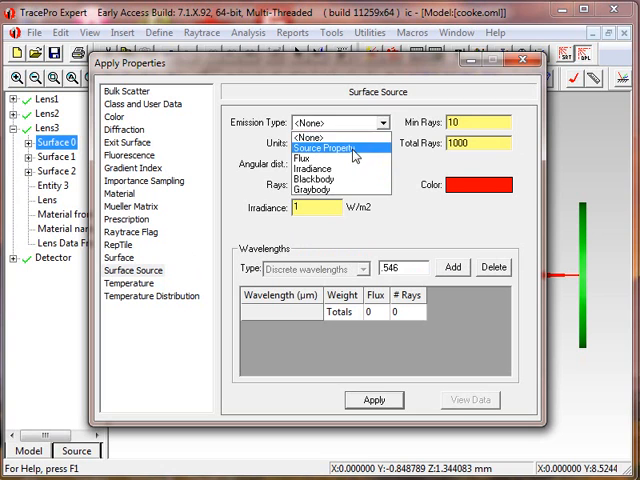
left_click(332, 149)
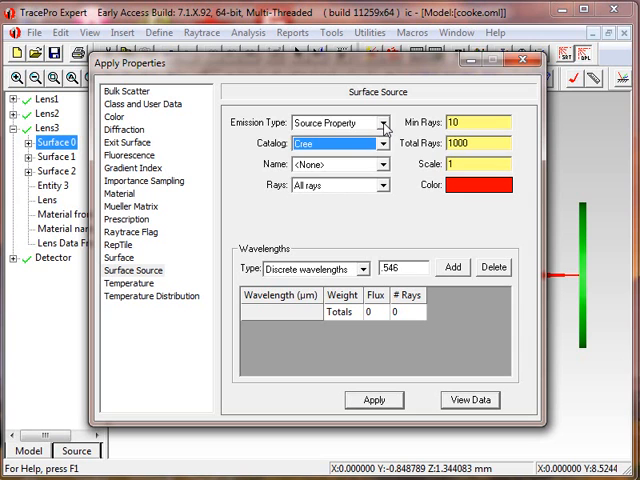
Step: Apply Lens3 Surface 0 as a Lambertian flux source at 0.546 µm
left_click(384, 122)
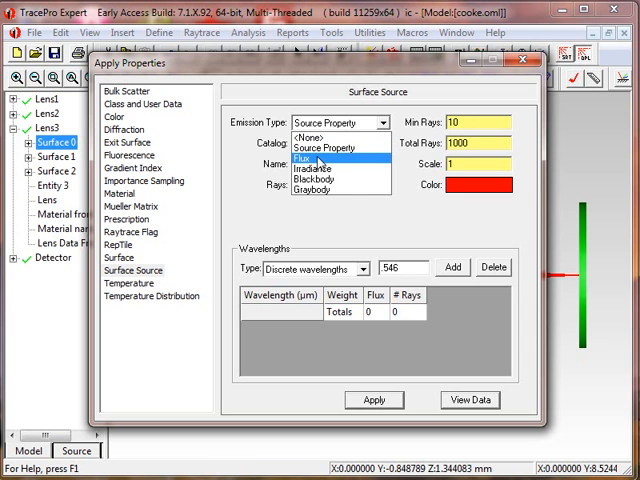
left_click(315, 158)
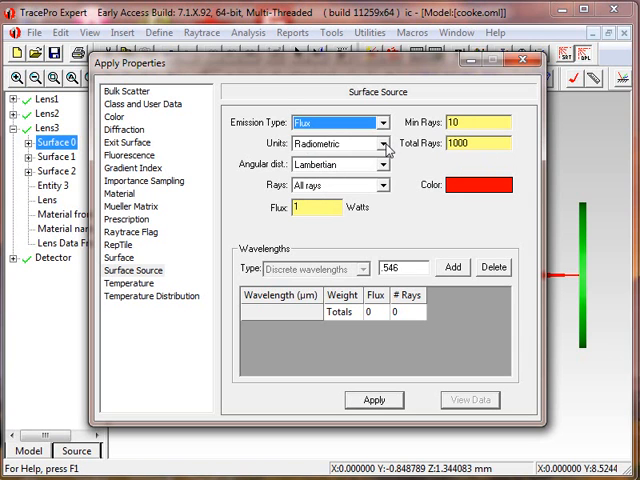
left_click(380, 144)
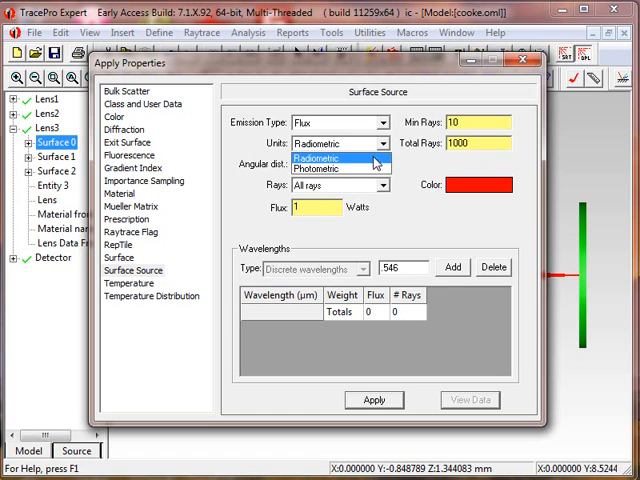
left_click(383, 164)
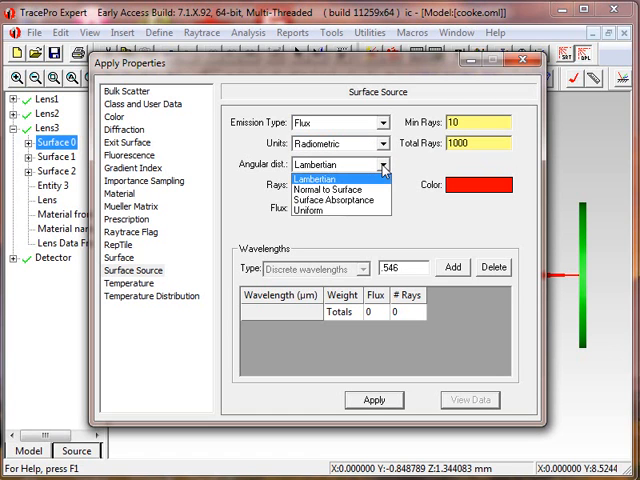
left_click(305, 179)
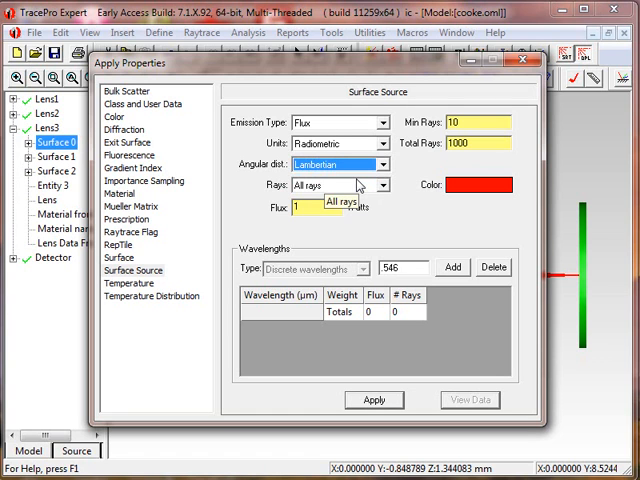
mouse_move(355, 193)
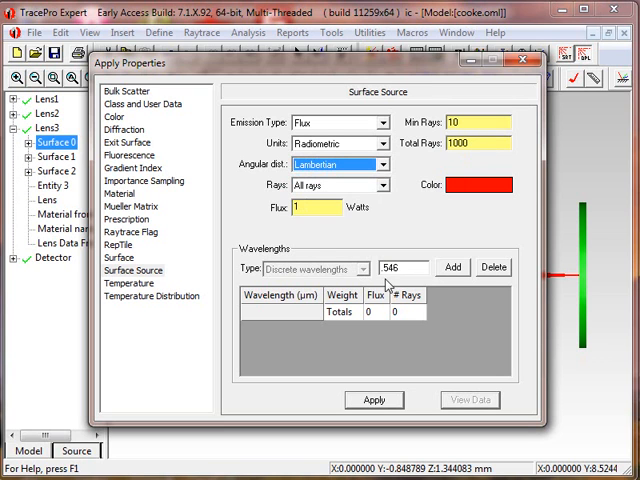
left_click(452, 267)
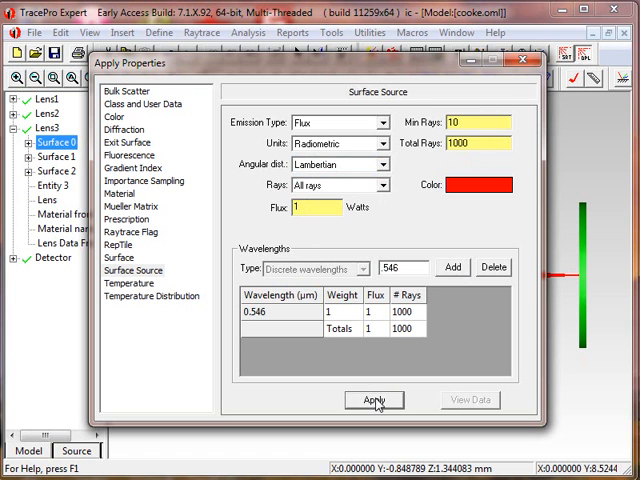
left_click(374, 399)
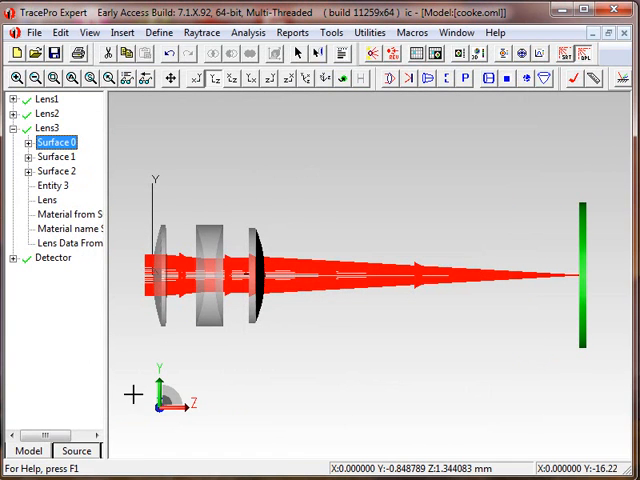
Step: Delete the stored raytrace data and retrace rays from Lens3's surface source
left_click(76, 450)
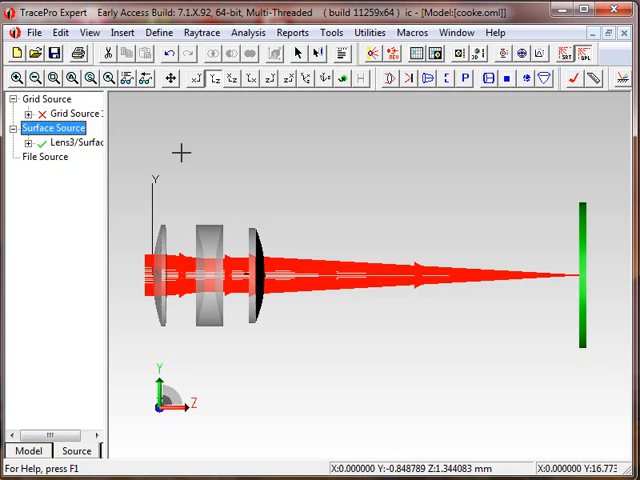
left_click(331, 32)
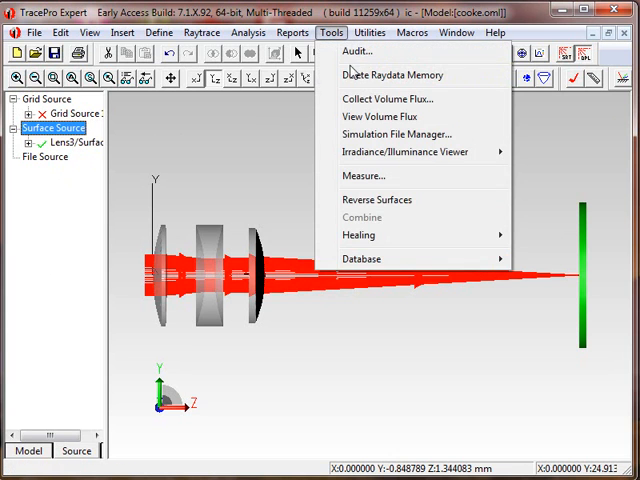
left_click(391, 75)
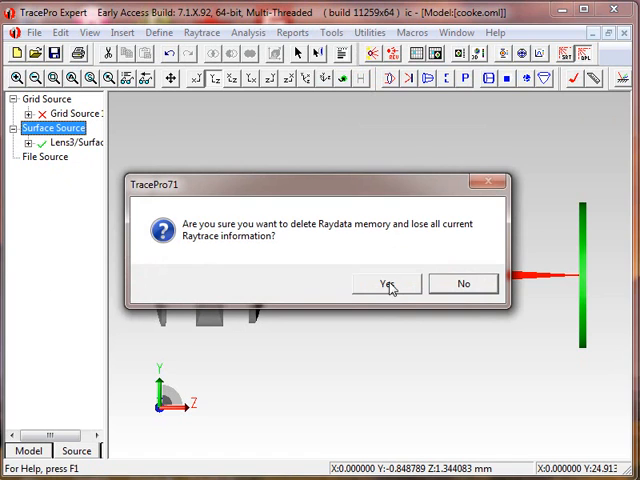
left_click(388, 283)
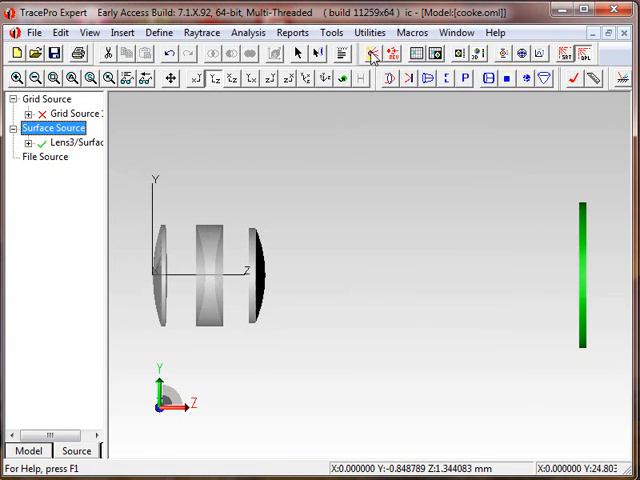
left_click(373, 53)
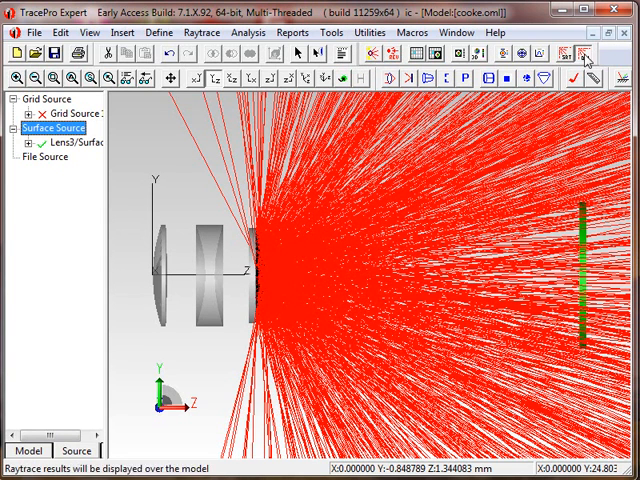
Step: Remove the traced rays, expand Sphere 1, and open properties on its Surface 0
left_click(583, 54)
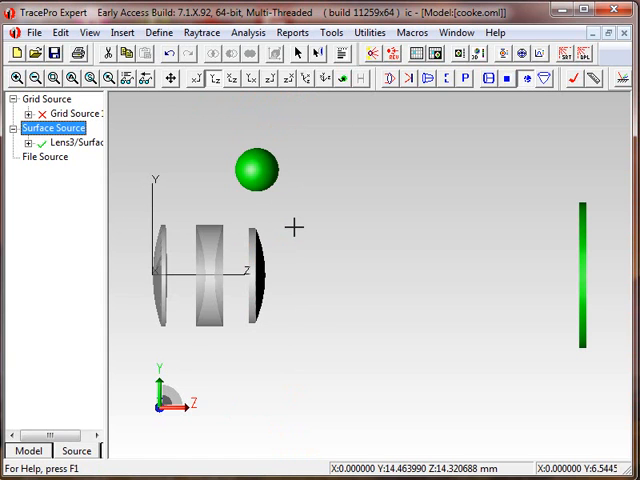
left_click(29, 450)
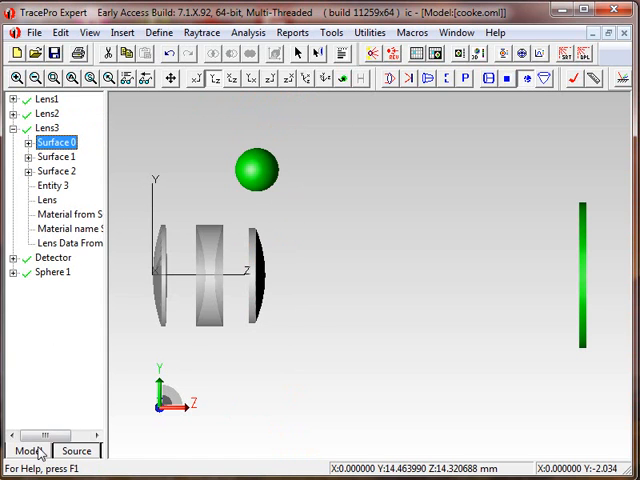
left_click(17, 272)
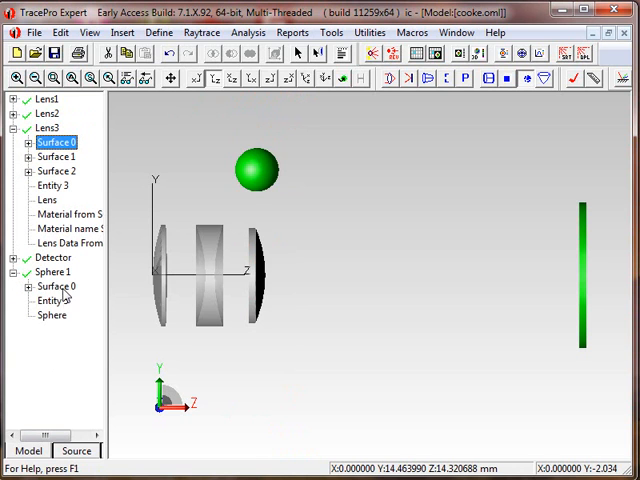
right_click(54, 286)
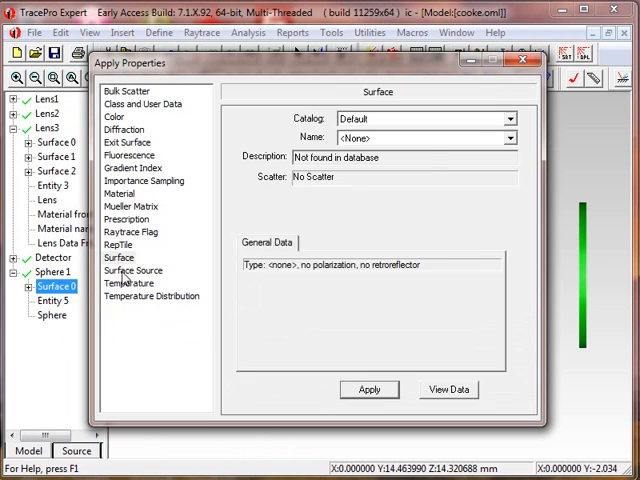
Step: Make Sphere 1's Surface 0 an irradiance surface source at 0.546 µm, then close
left_click(132, 270)
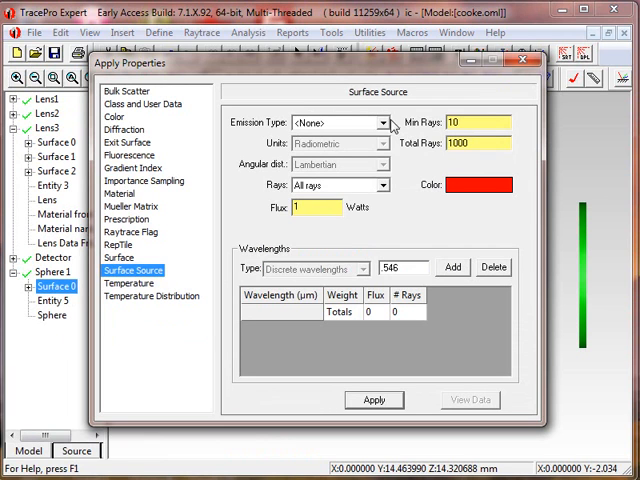
left_click(380, 122)
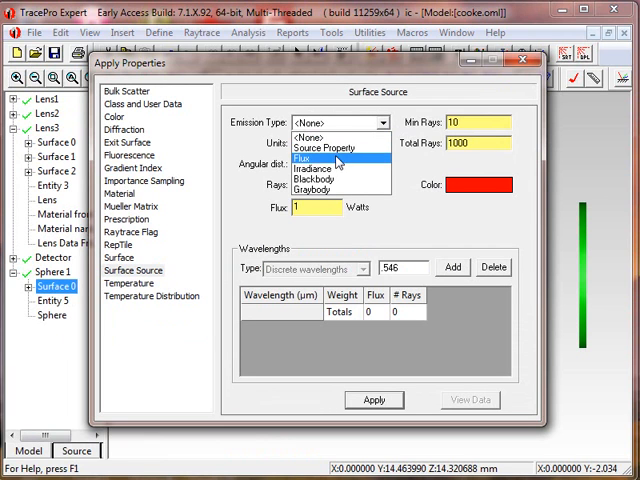
left_click(316, 156)
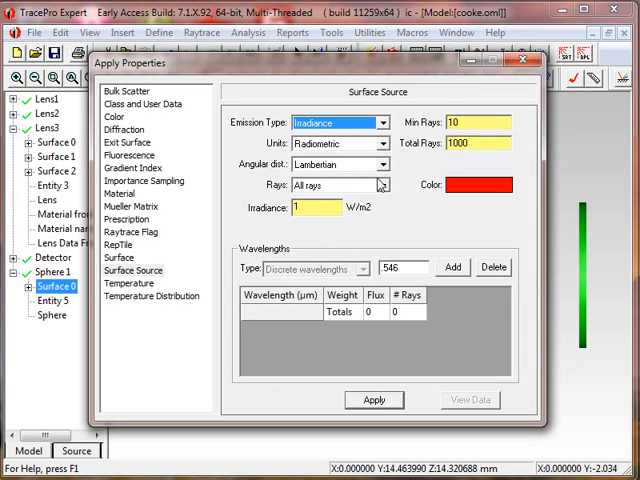
left_click(452, 267)
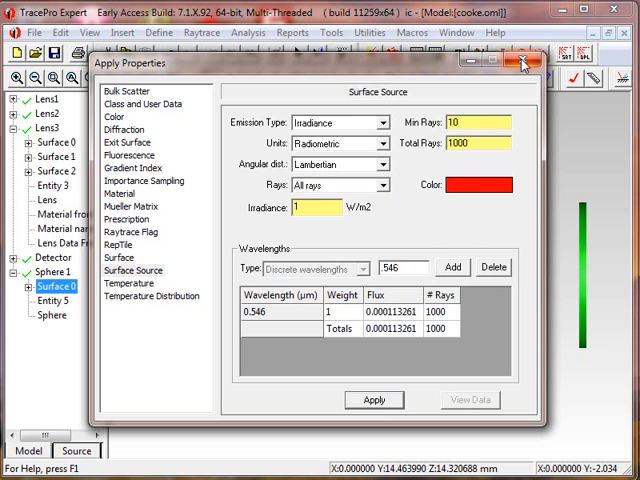
left_click(521, 63)
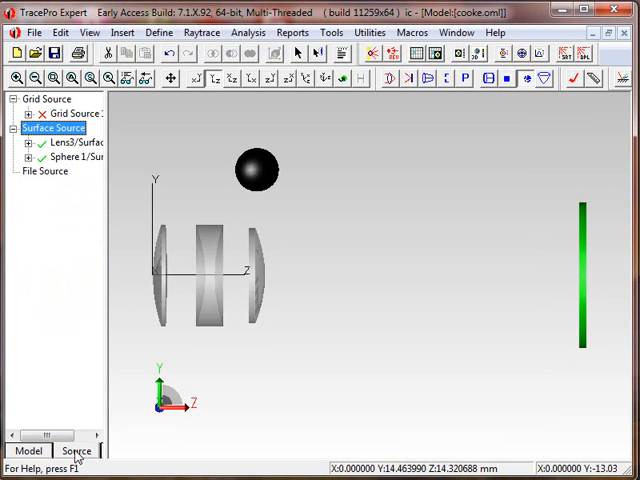
Step: Trace rays from both the lens and sphere surface sources
left_click(72, 156)
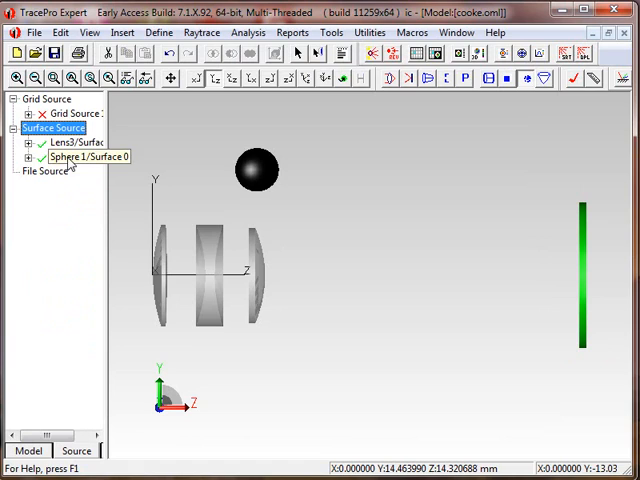
left_click(373, 53)
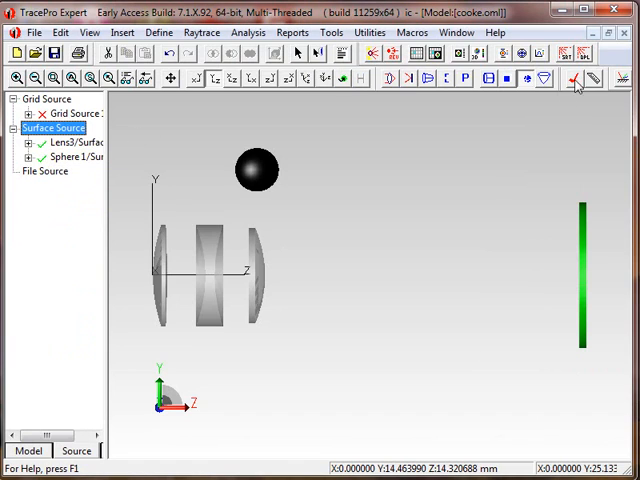
left_click(575, 78)
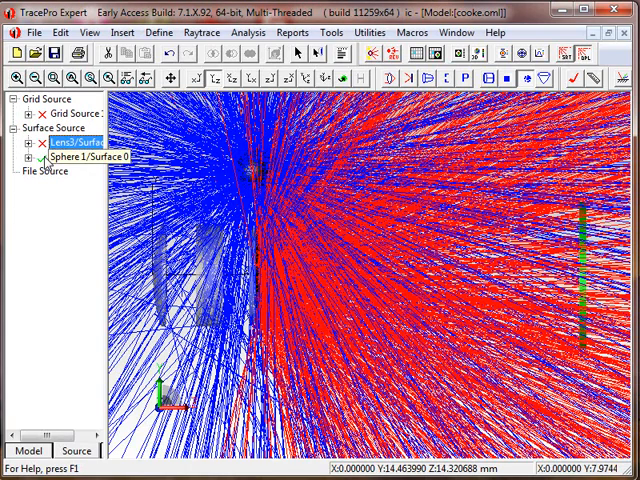
Step: Delete all raytrace data from memory, confirming the deletion
left_click(326, 32)
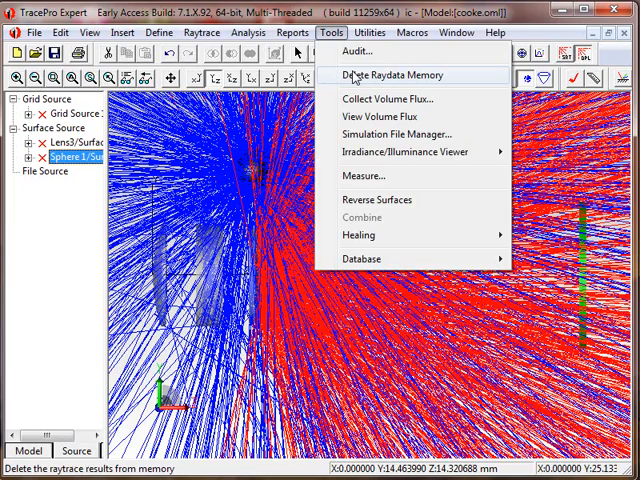
left_click(389, 75)
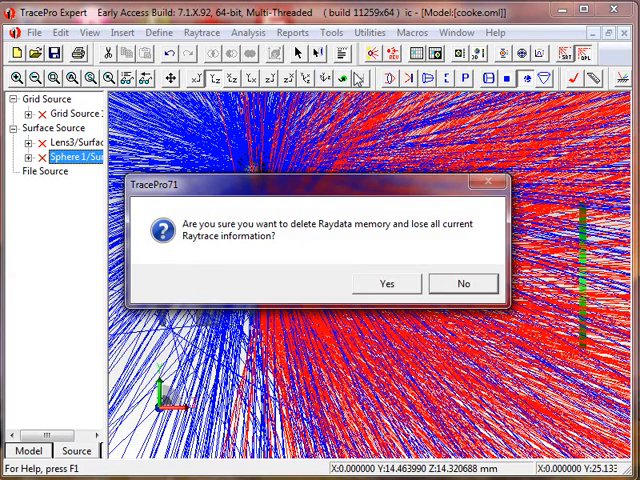
left_click(384, 283)
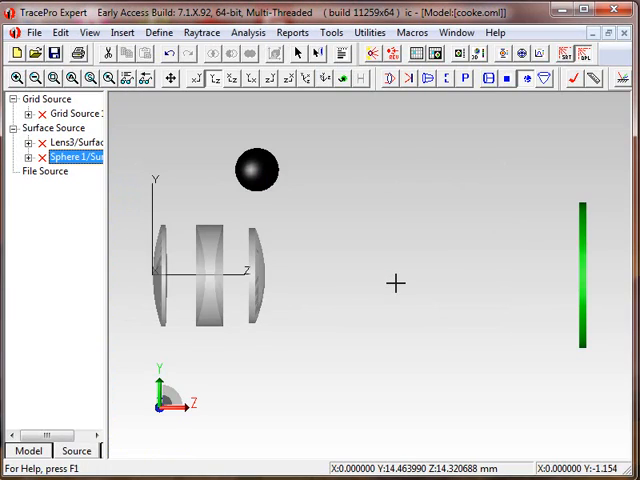
mouse_move(265, 310)
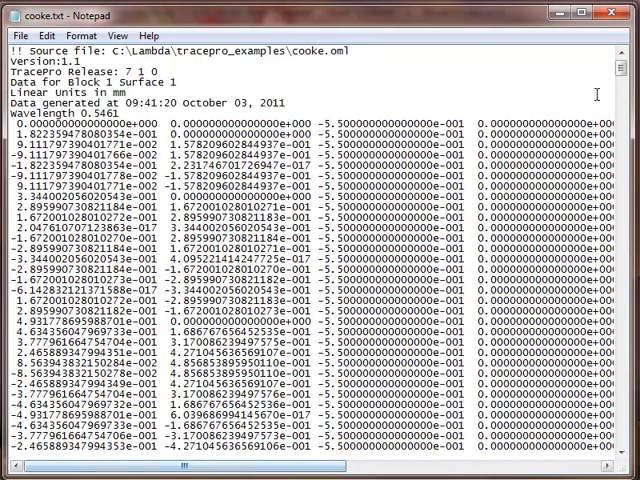
Step: Scroll down through the Block 1 Surface 1 ray data in cooke.txt
scroll("down", 3)
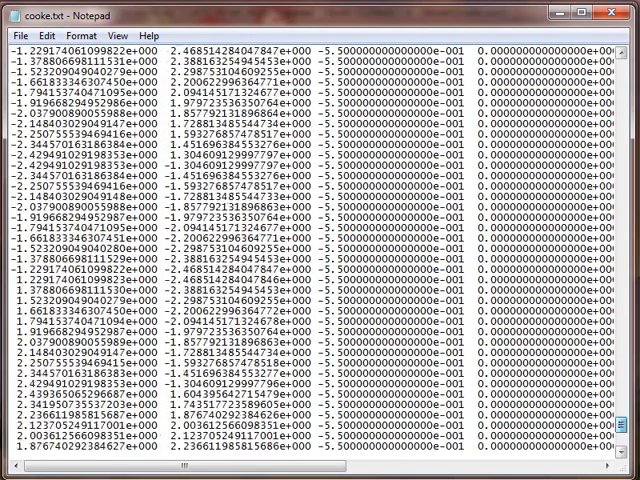
scroll("down", 3)
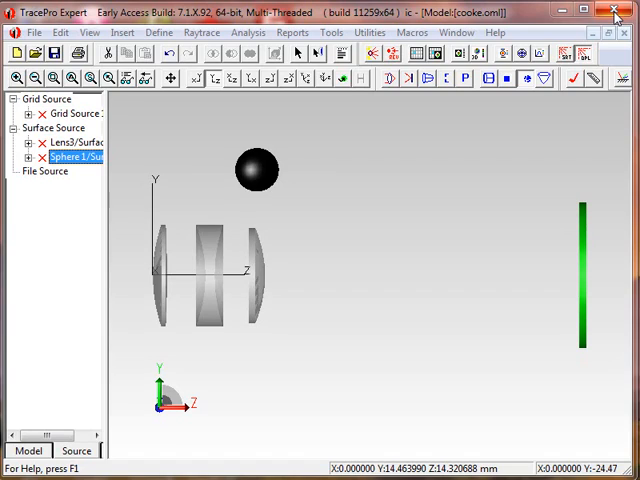
Step: Start a new file source definition from the File Source category's Define menu
left_click(46, 171)
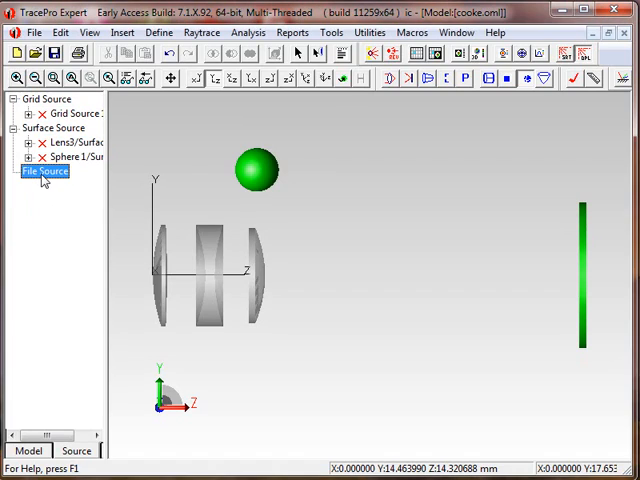
right_click(45, 171)
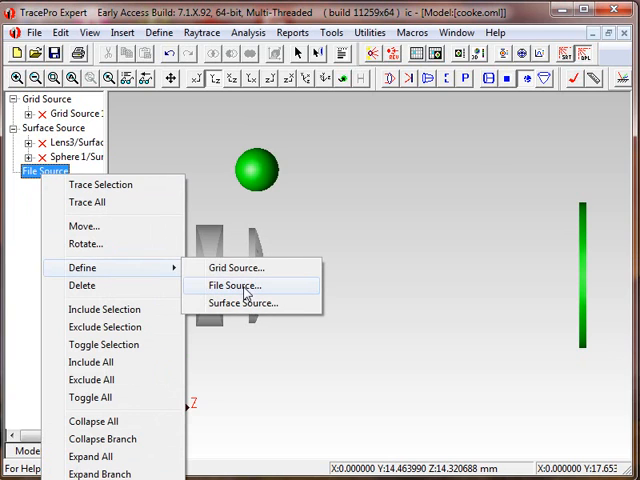
left_click(233, 285)
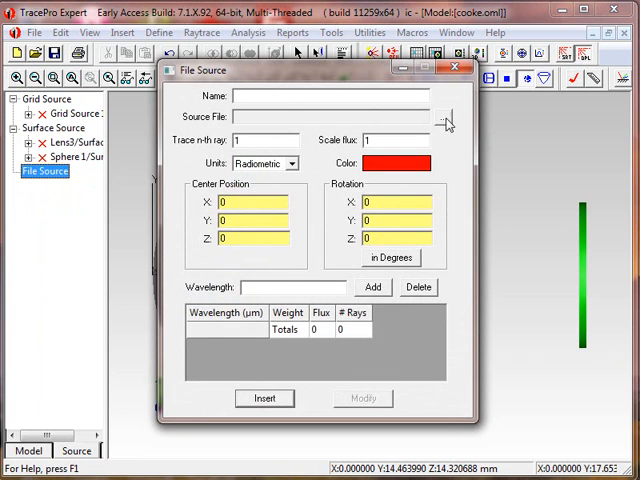
Step: Load cooke.txt as the source file, giving 857 rays at 0.5461 µm
left_click(448, 117)
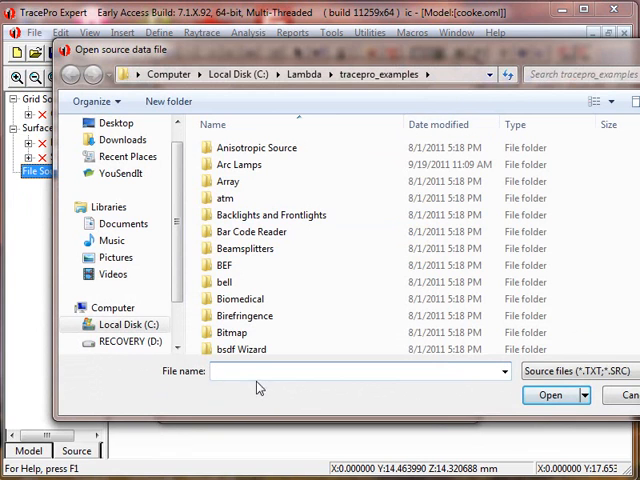
type("cooke.")
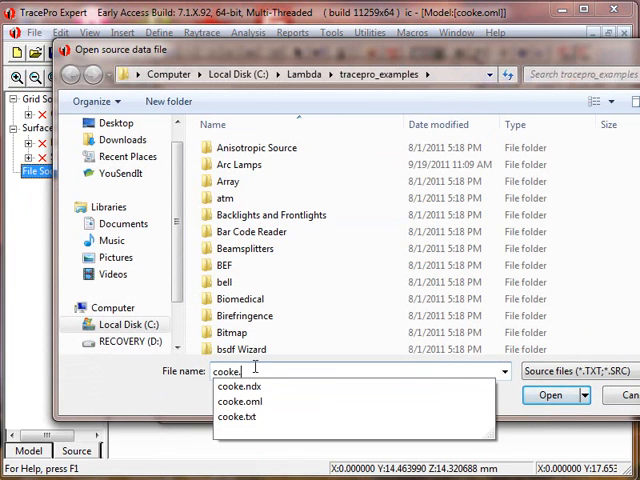
left_click(238, 416)
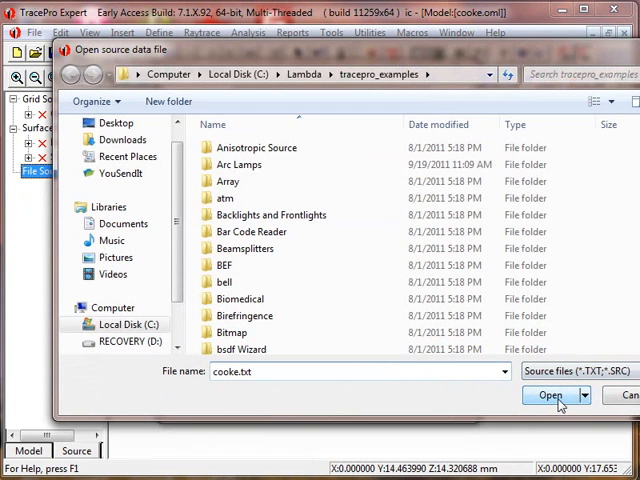
left_click(550, 394)
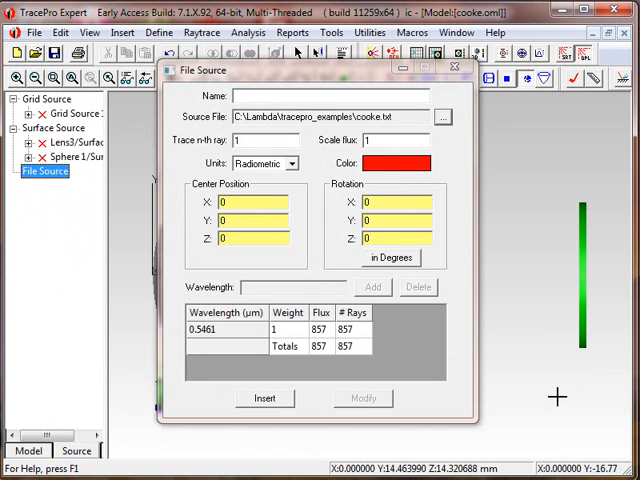
Step: Name the file source 'Cooke', insert it into the model, and close the dialog
type("Coo")
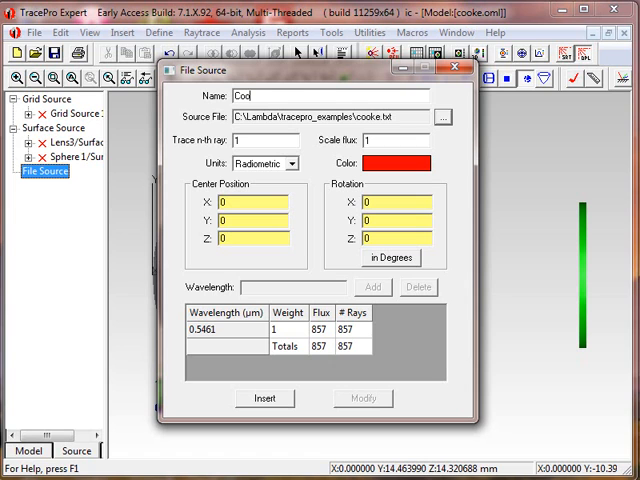
type("ke")
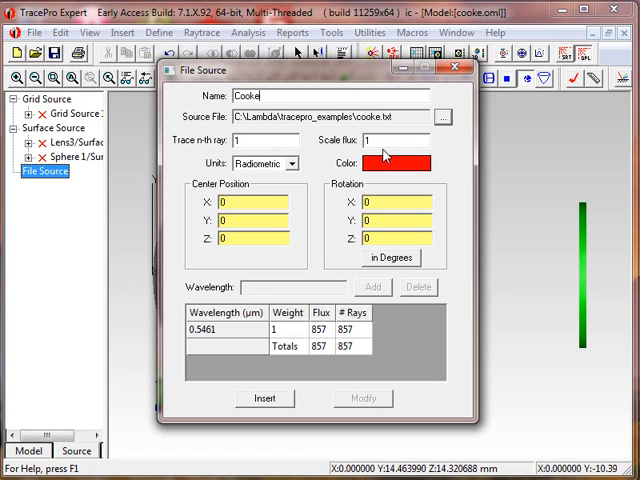
left_click(291, 163)
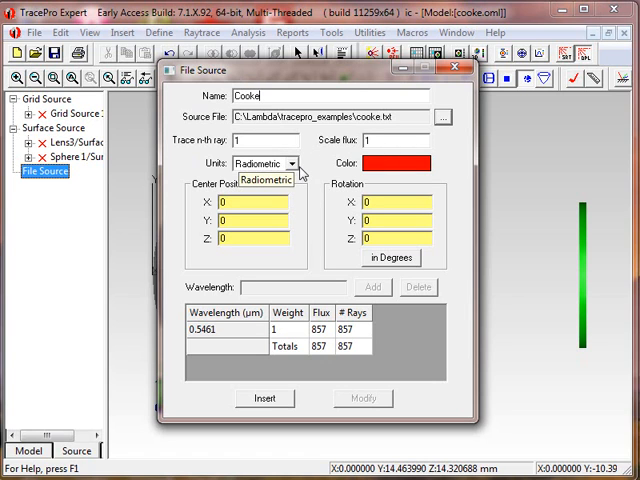
left_click(265, 179)
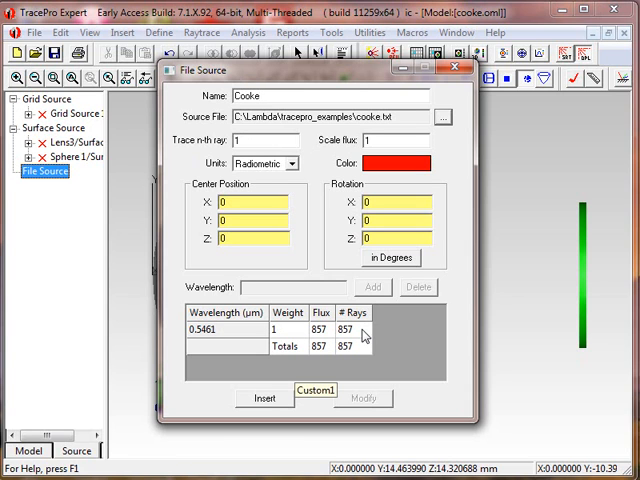
left_click(265, 398)
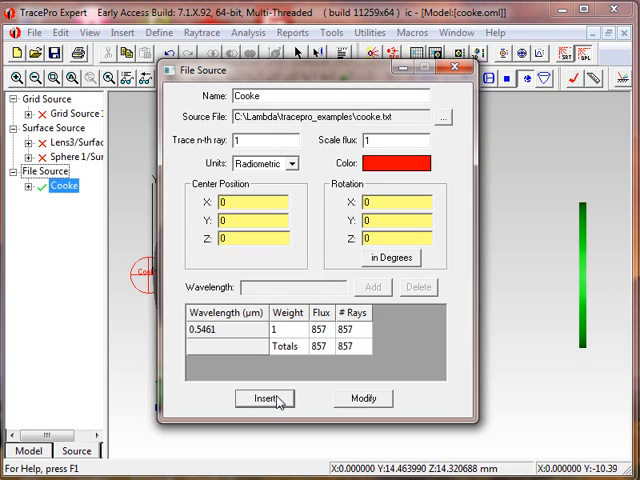
left_click(264, 398)
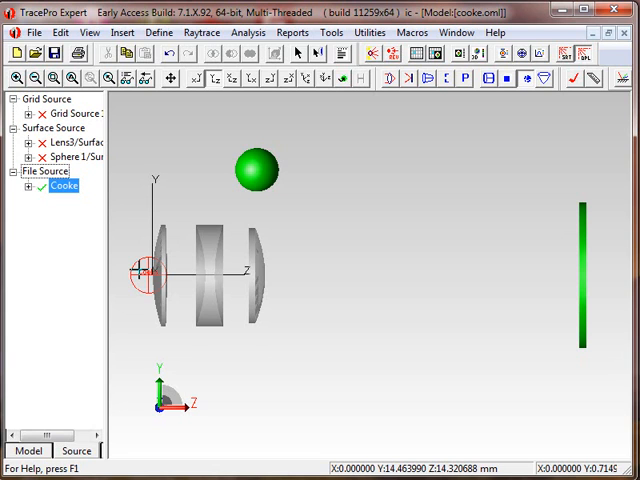
mouse_move(330, 145)
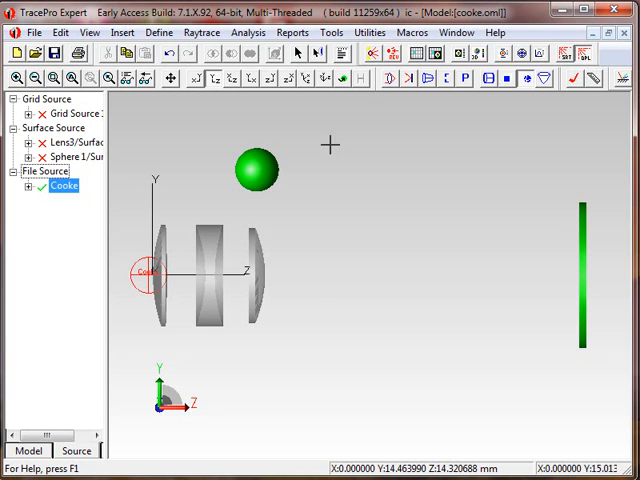
Step: Trace rays from the Cooke file source through the lens triplet onto the detector
left_click(371, 54)
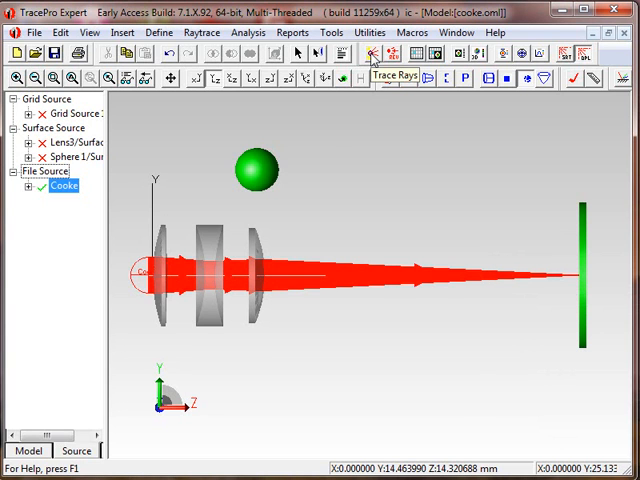